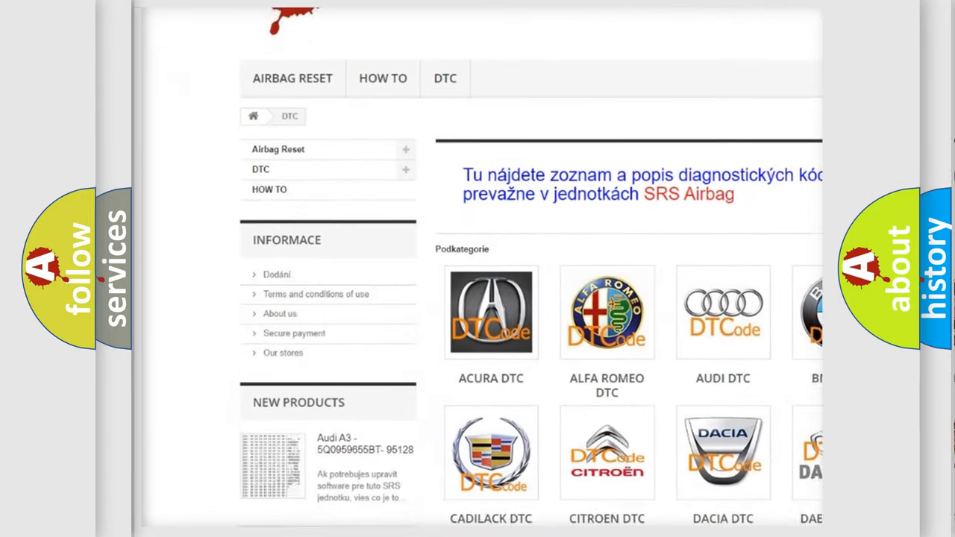
pyautogui.scroll(-3)
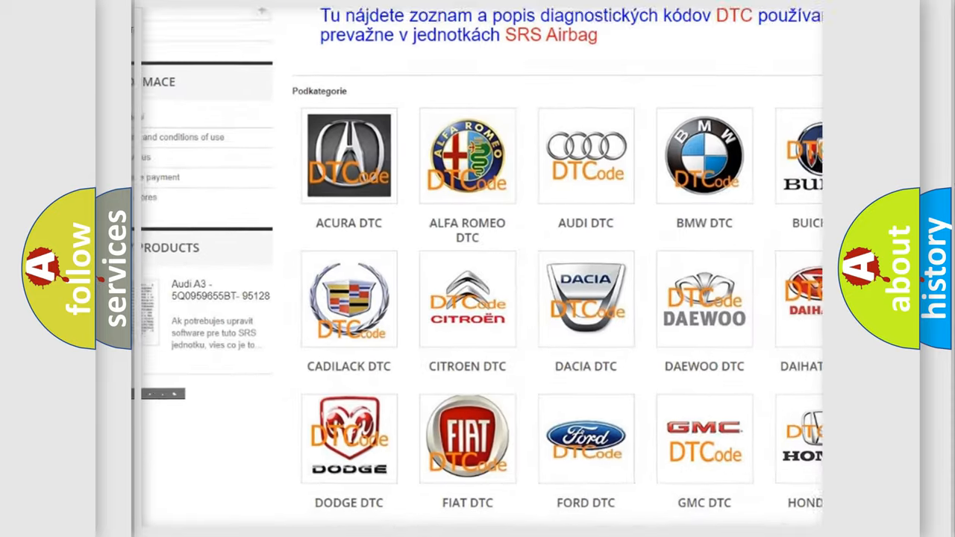
pyautogui.scroll(-3)
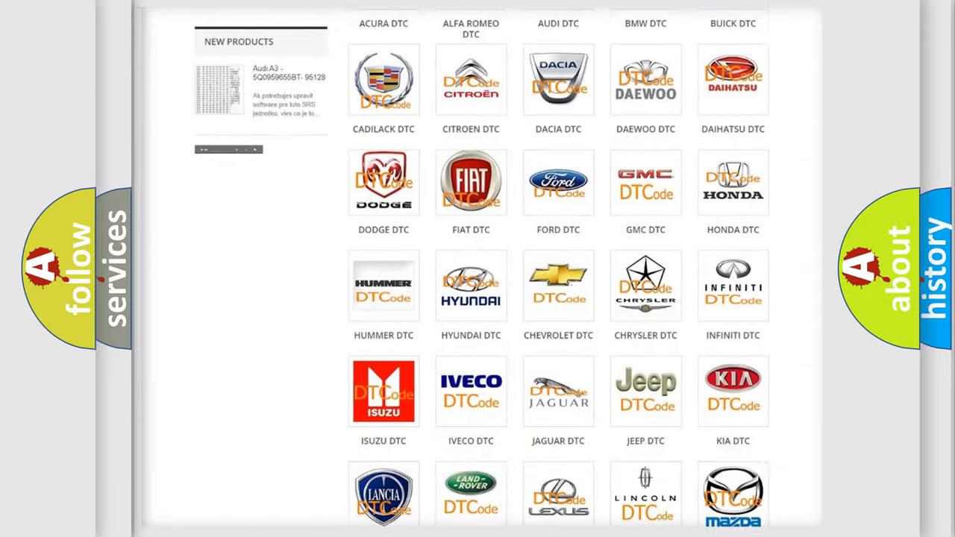
pyautogui.scroll(-3)
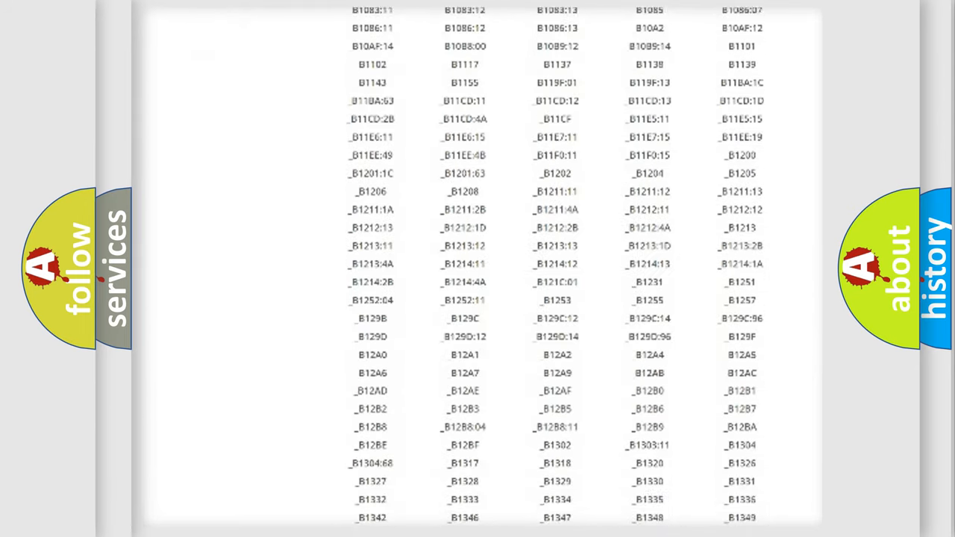
pyautogui.scroll(-3)
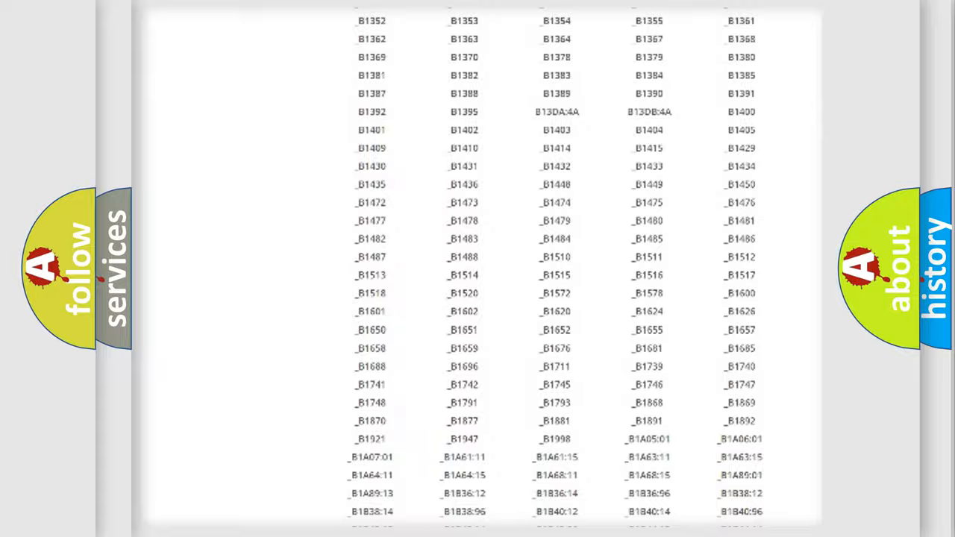